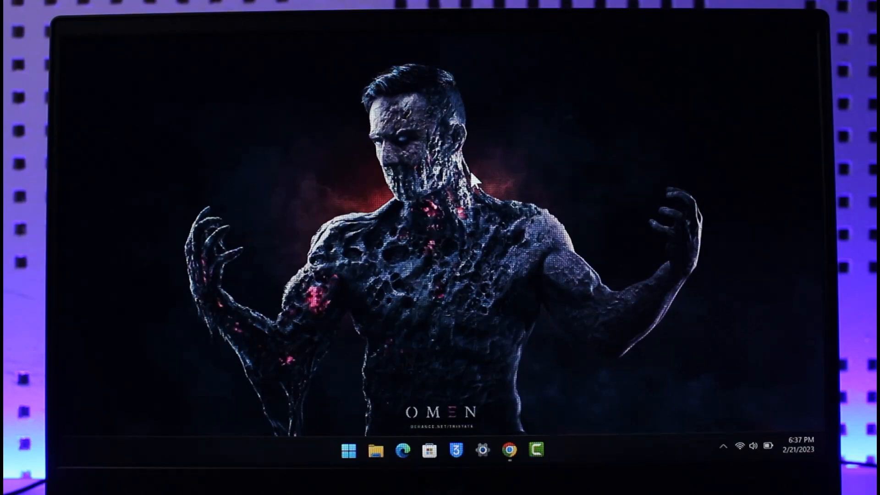
- Browse to This PC and list the Windows (C:) drive's top-level folders in File Explorer
{"action": "left_click", "coordinate": [374, 450]}
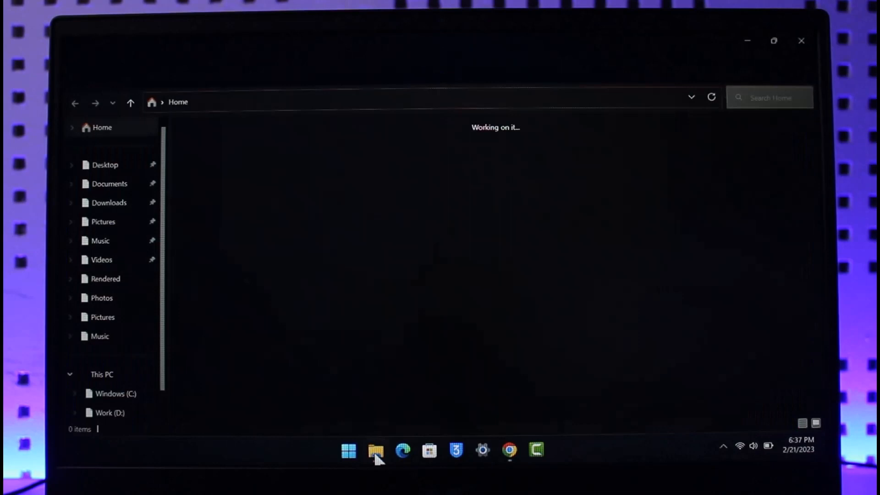
{"action": "left_click", "coordinate": [102, 354]}
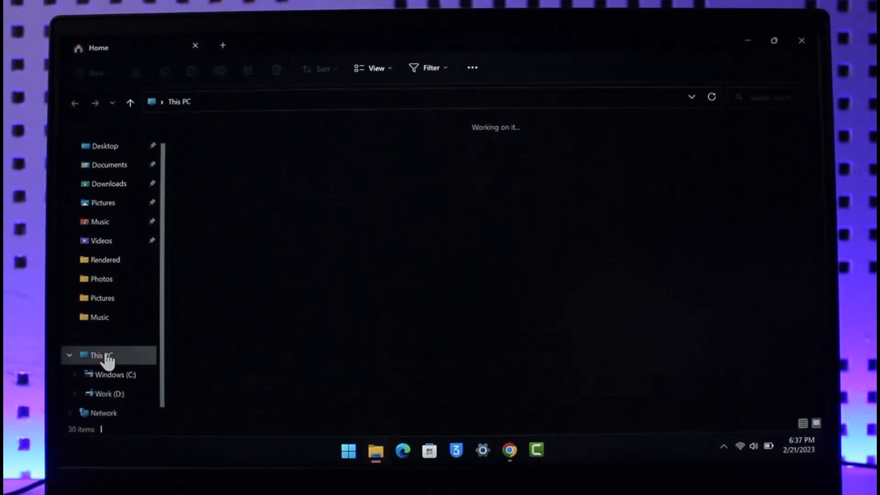
{"action": "left_click", "coordinate": [112, 374]}
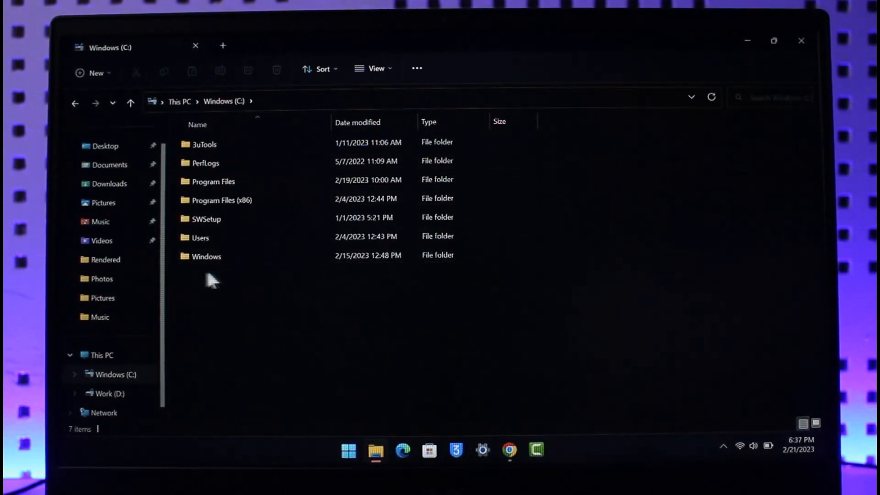
{"action": "mouse_move", "coordinate": [314, 312]}
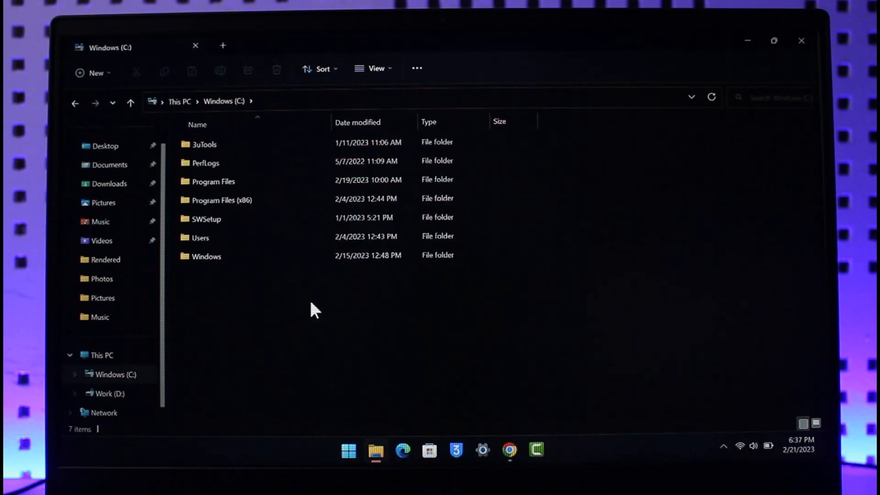
{"action": "mouse_move", "coordinate": [801, 41]}
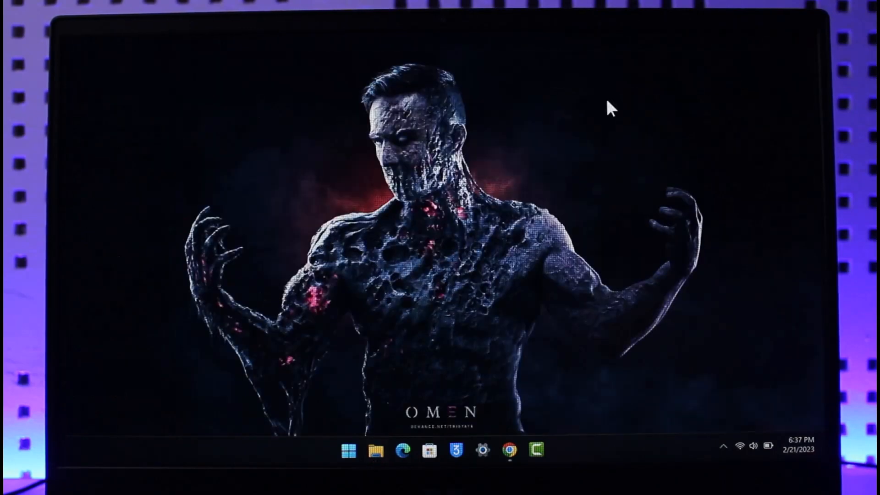
- Launch Settings and go to the Windows Update page showing the PC is up to date
{"action": "left_click", "coordinate": [484, 449]}
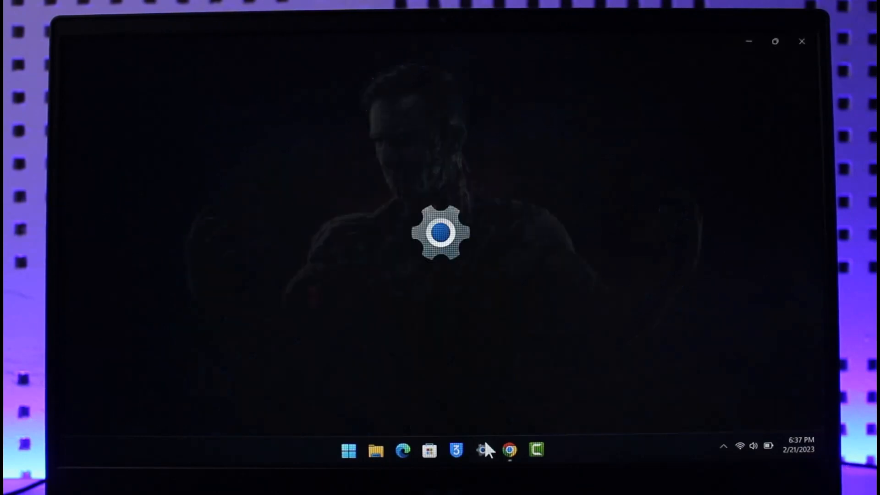
{"action": "left_click", "coordinate": [481, 449]}
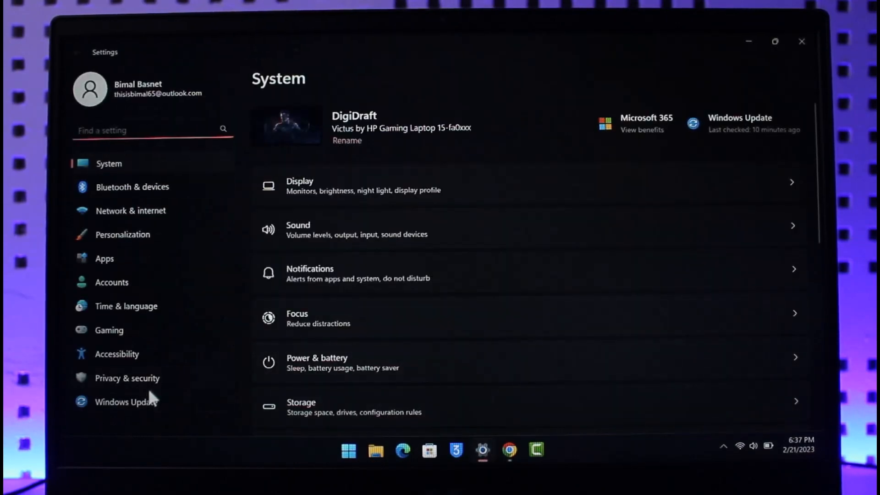
{"action": "left_click", "coordinate": [126, 401]}
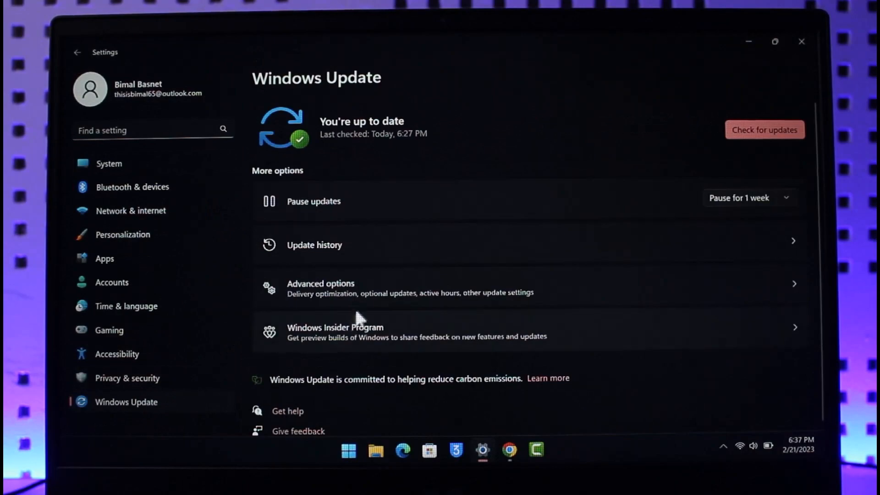
- Go through Advanced options down to Additional options to reach Recovery
{"action": "left_click", "coordinate": [321, 283]}
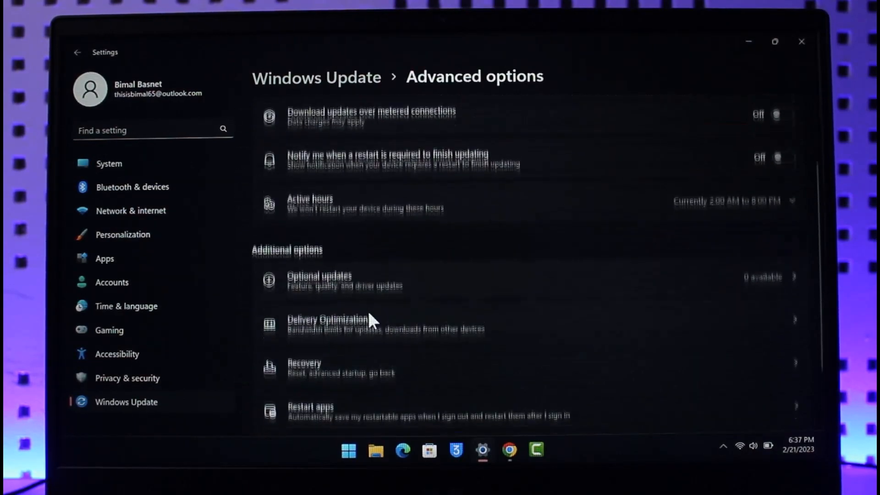
{"action": "scroll", "scroll_direction": "down", "scroll_amount": 3}
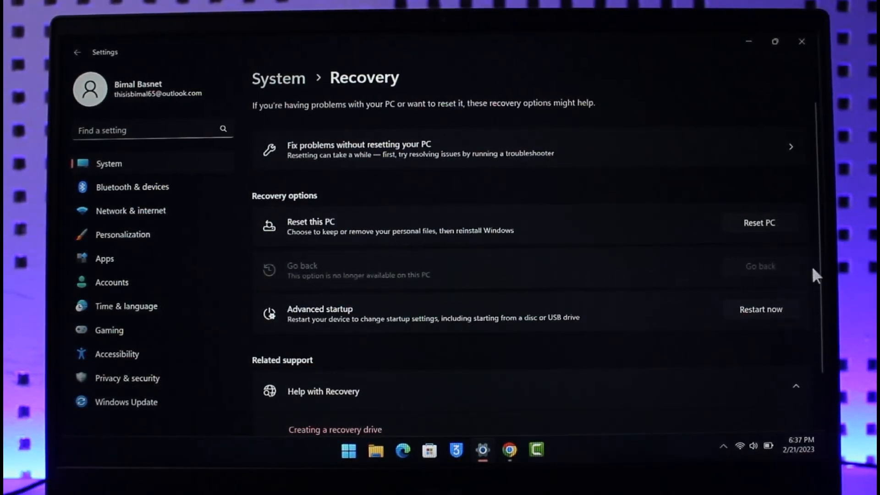
{"action": "mouse_move", "coordinate": [777, 279]}
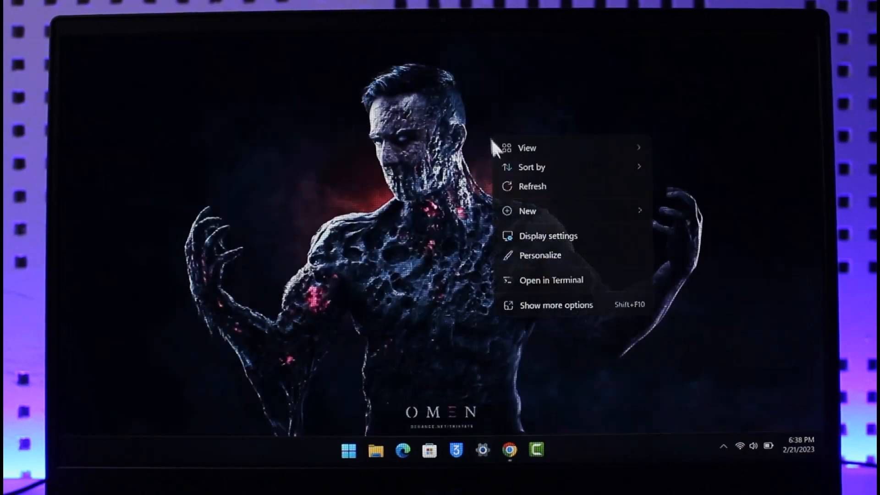
- Refresh the desktop after closing Settings
{"action": "left_click", "coordinate": [516, 189]}
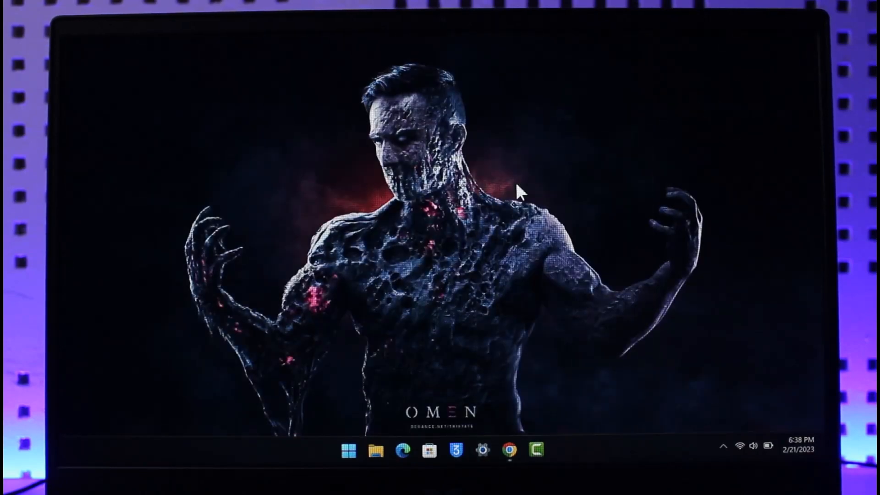